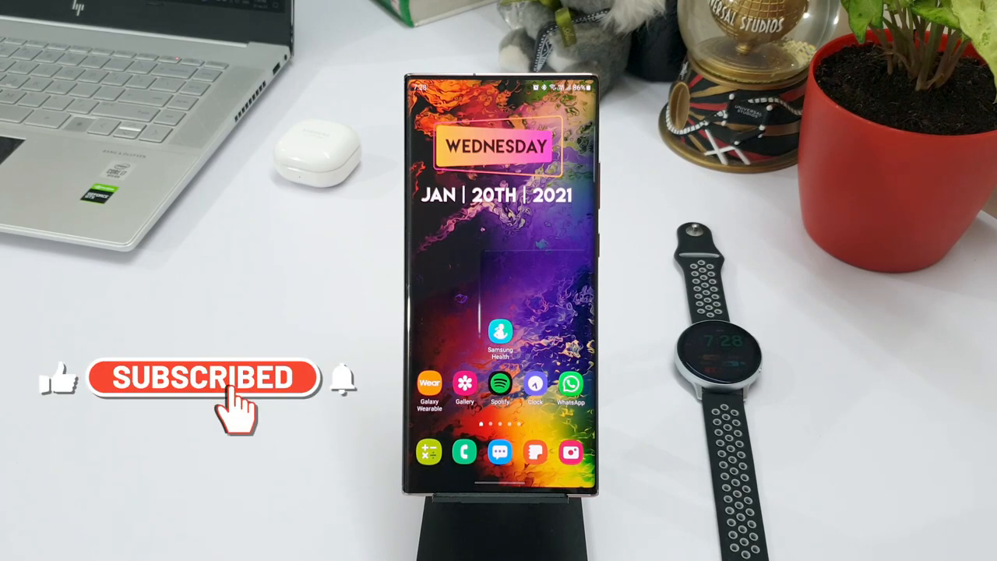
pyautogui.moveTo(351, 405)
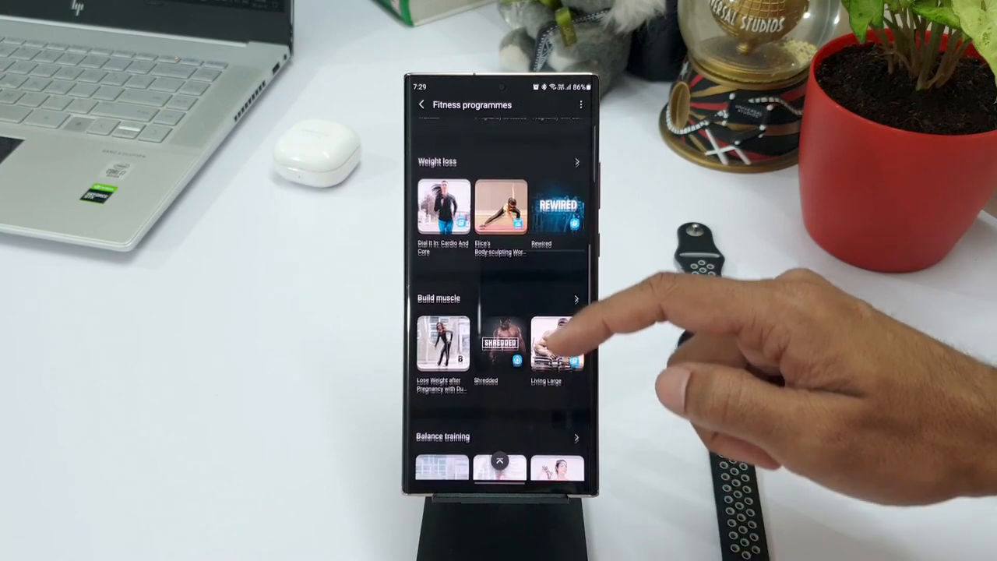
# Step: Scroll through the Fitness programmes list to reach the Build muscle category
pyautogui.scroll(-3)
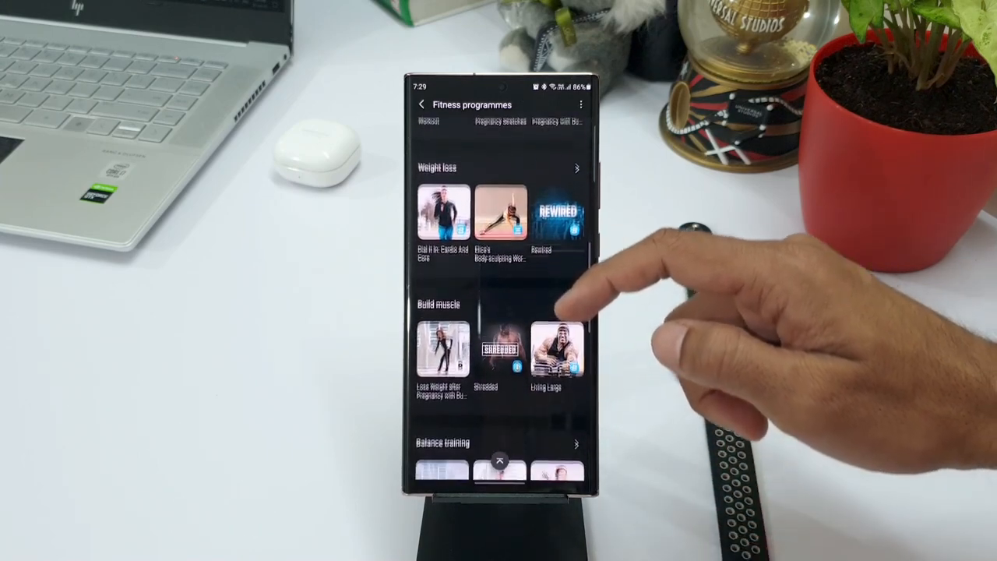
pyautogui.scroll(3)
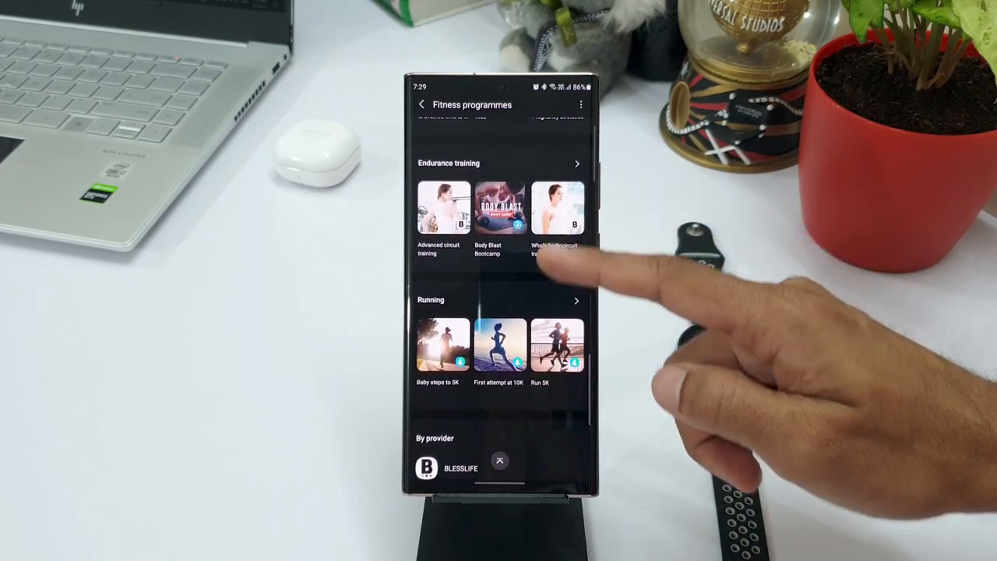
pyautogui.scroll(-3)
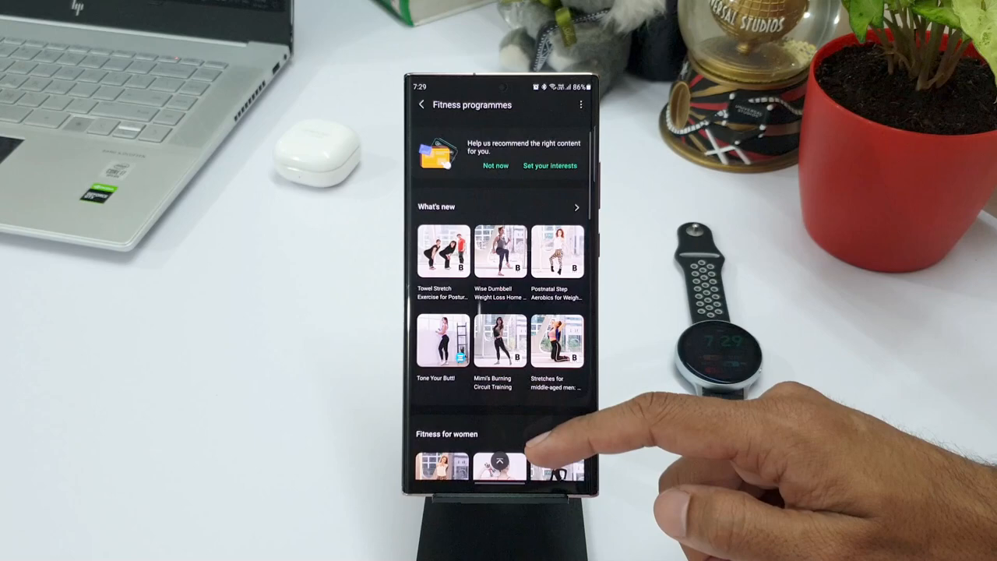
pyautogui.scroll(3)
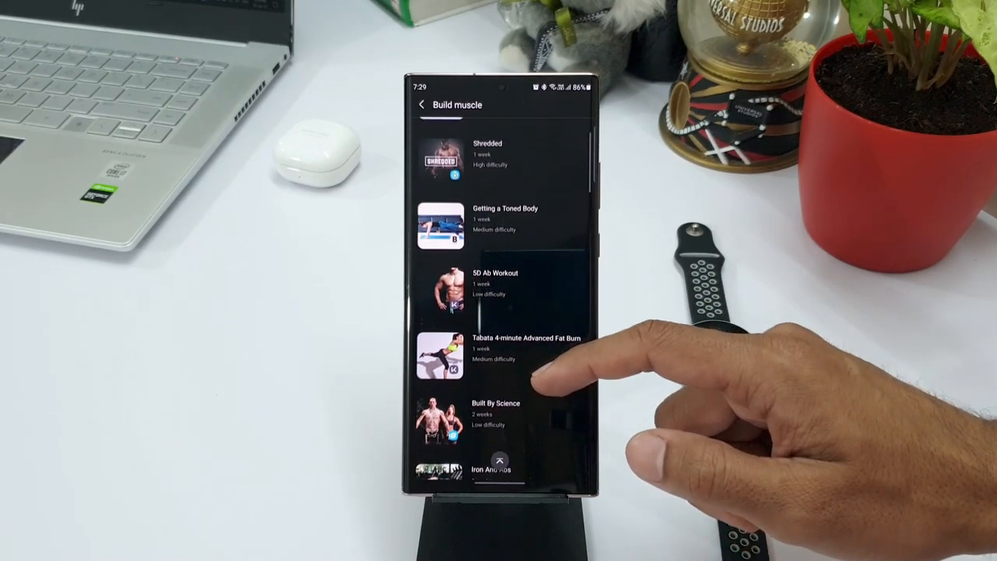
pyautogui.click(499, 288)
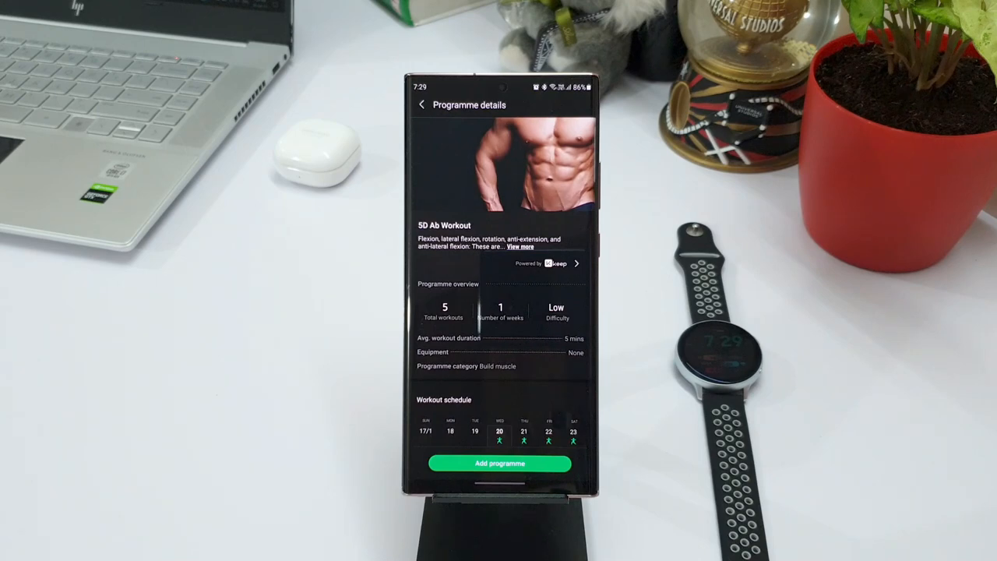
# Step: Scroll down the 5D Ab Workout programme details toward the Week 1 workout schedule
pyautogui.scroll(-3)
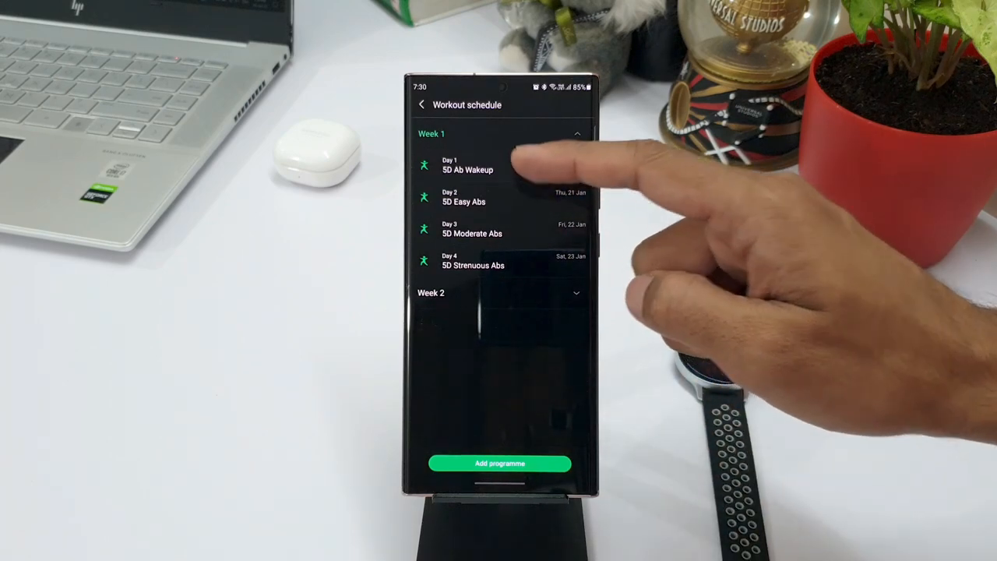
# Step: View Day 1's 5D Ab Wakeup workout and play the Knee Touch exercise demonstration
pyautogui.click(468, 165)
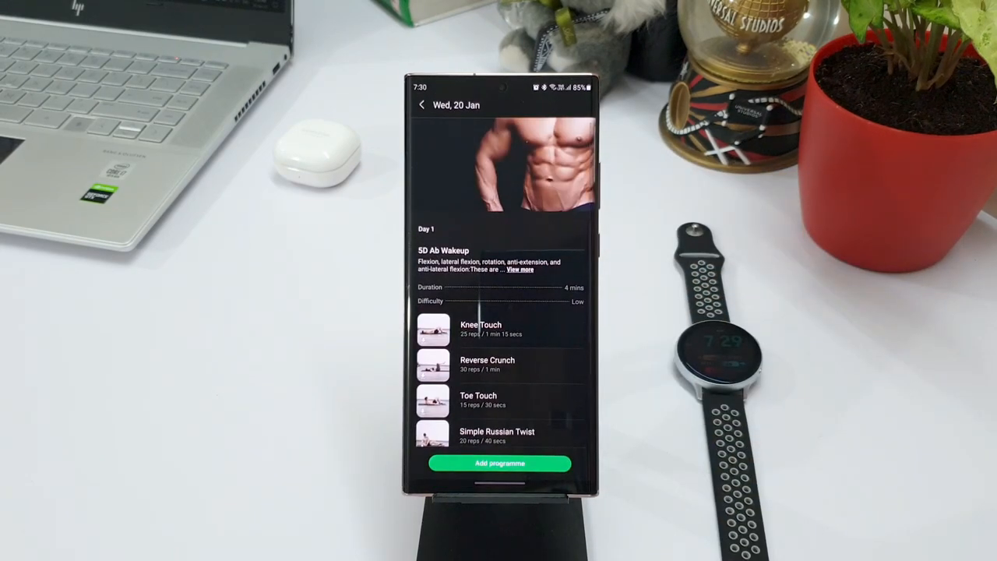
pyautogui.scroll(3)
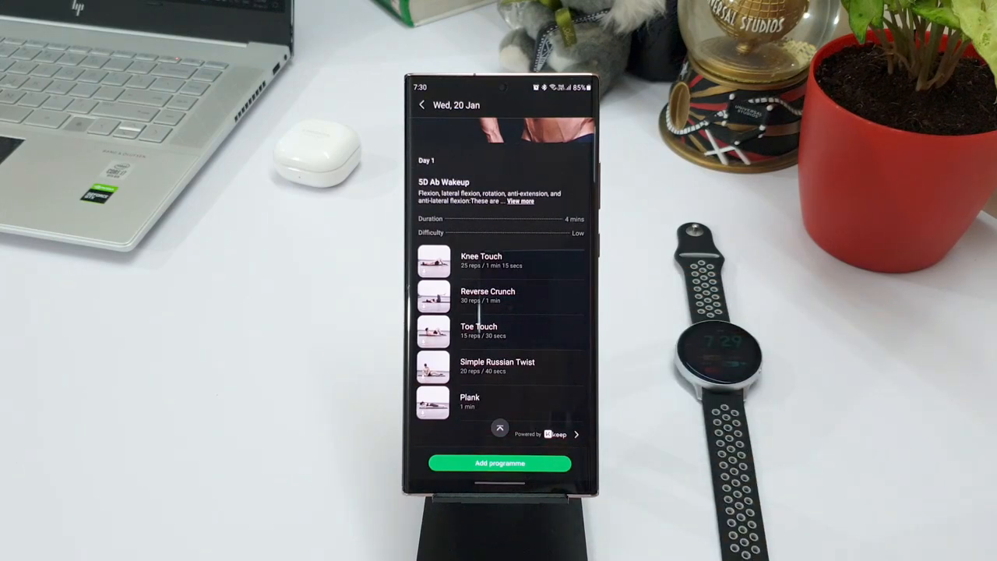
pyautogui.click(498, 427)
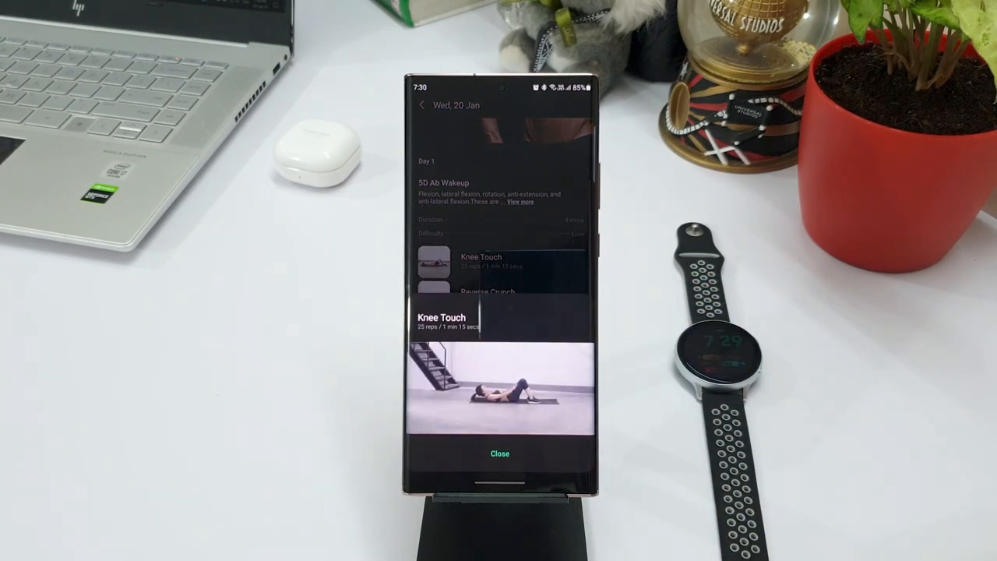
# Step: Add the 5D Ab Workout programme to Home and start downloading the Day 1 workout videos
pyautogui.click(499, 454)
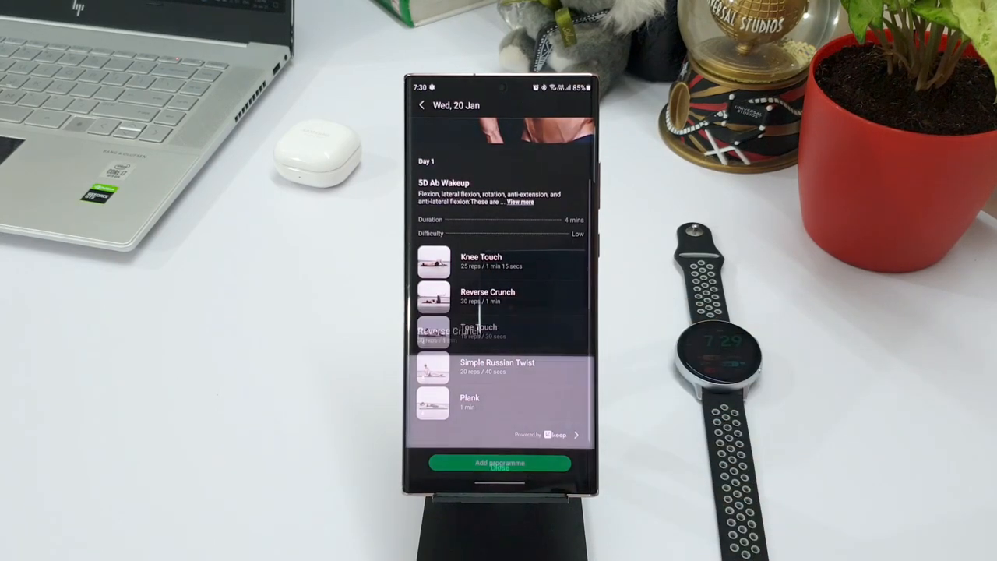
pyautogui.click(486, 297)
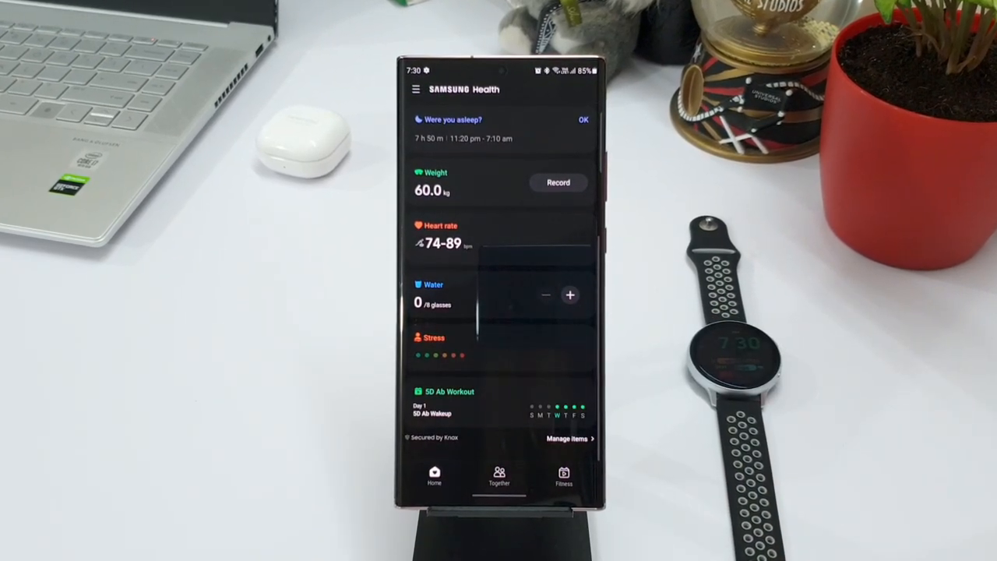
pyautogui.click(448, 393)
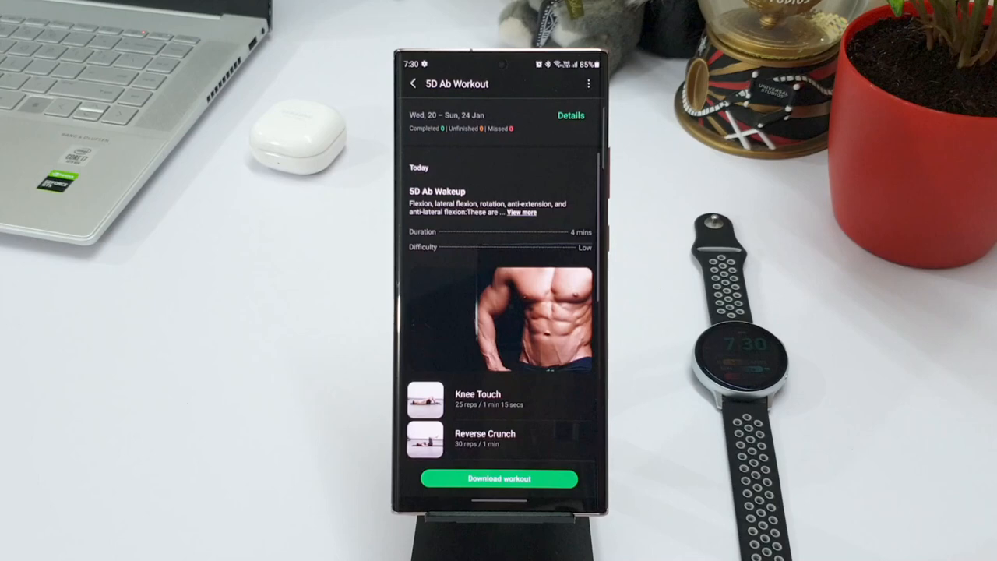
pyautogui.click(499, 478)
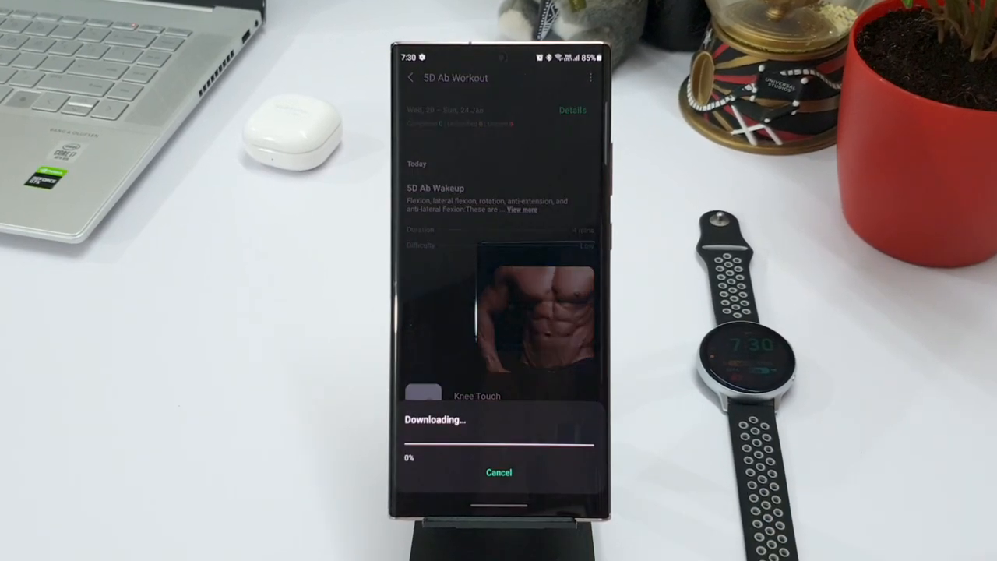